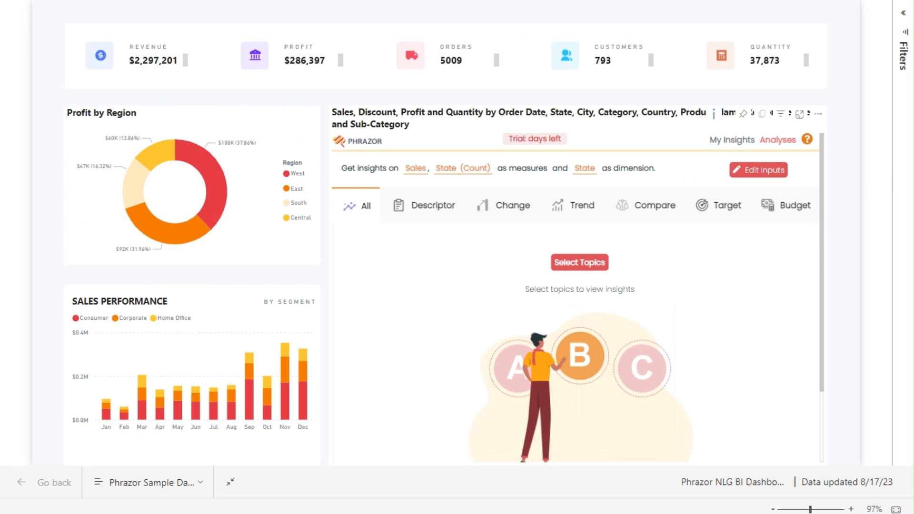
mouse_move(456, 292)
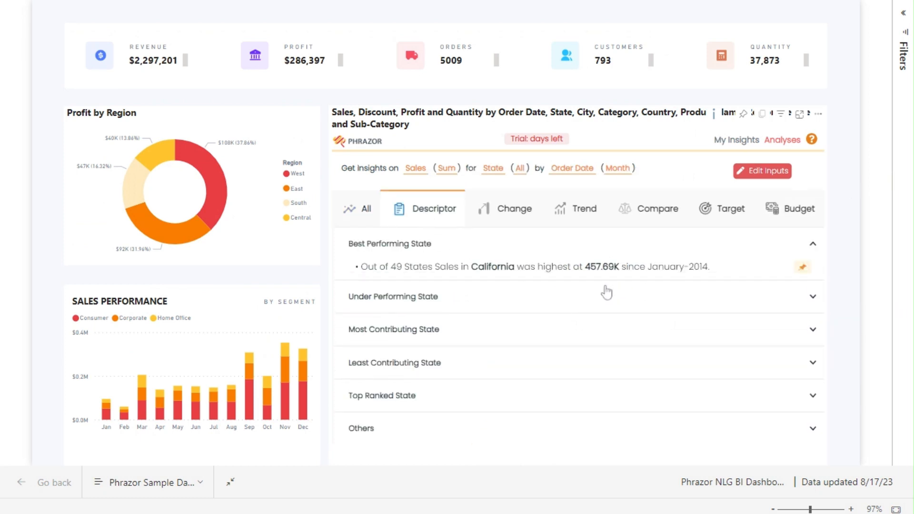
mouse_move(602, 368)
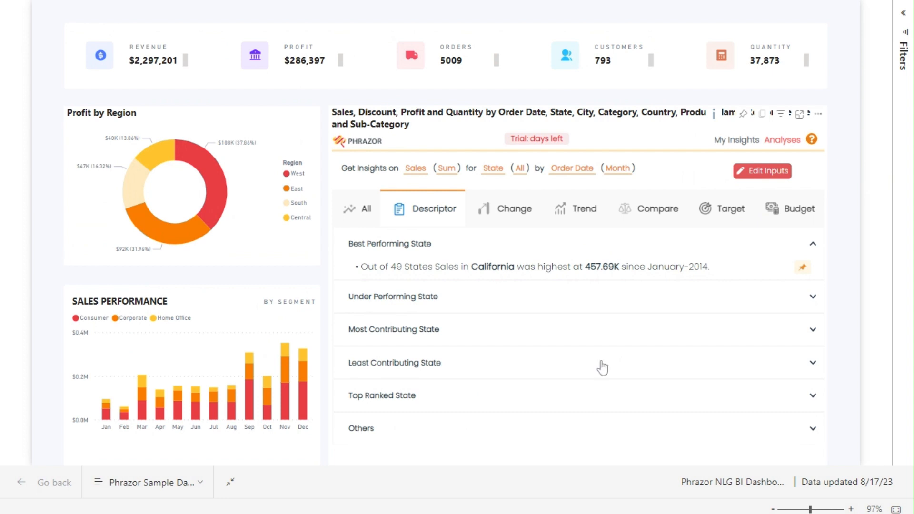
mouse_move(486, 250)
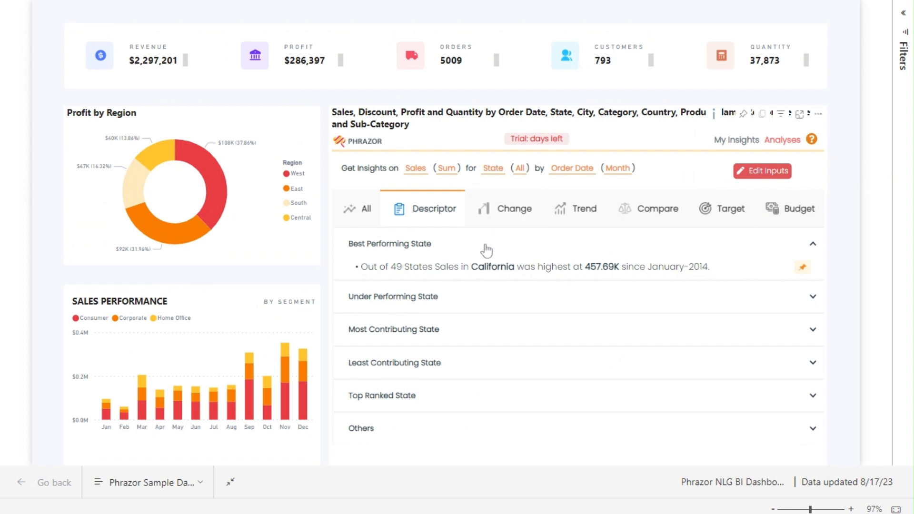
Change the insight dimension from State to City in the input settings.
click(761, 170)
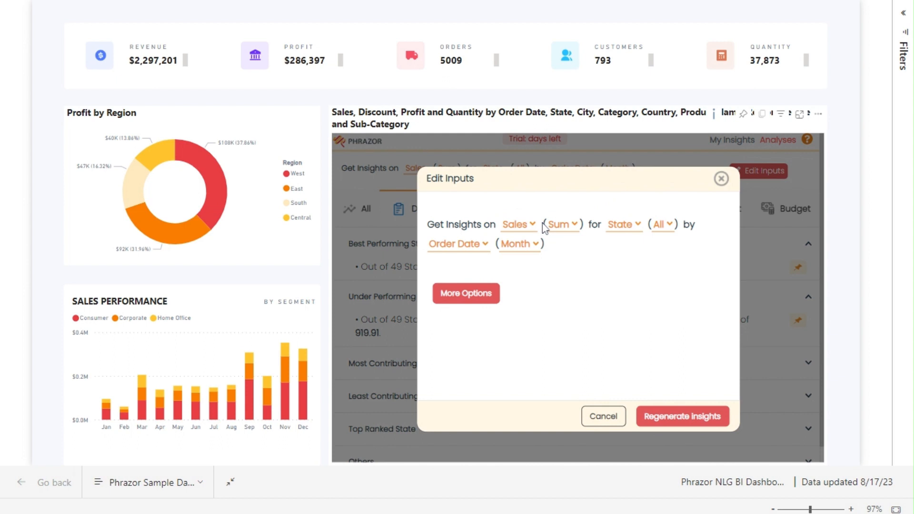
click(623, 225)
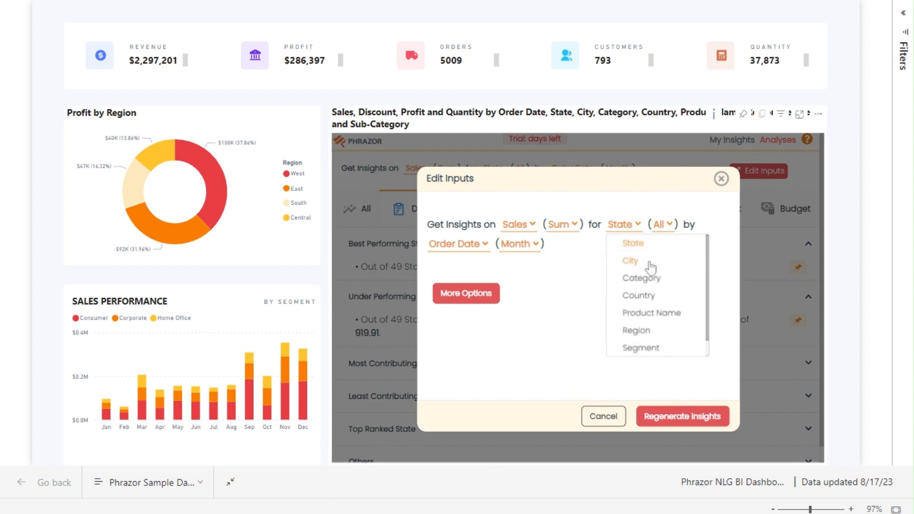
click(630, 261)
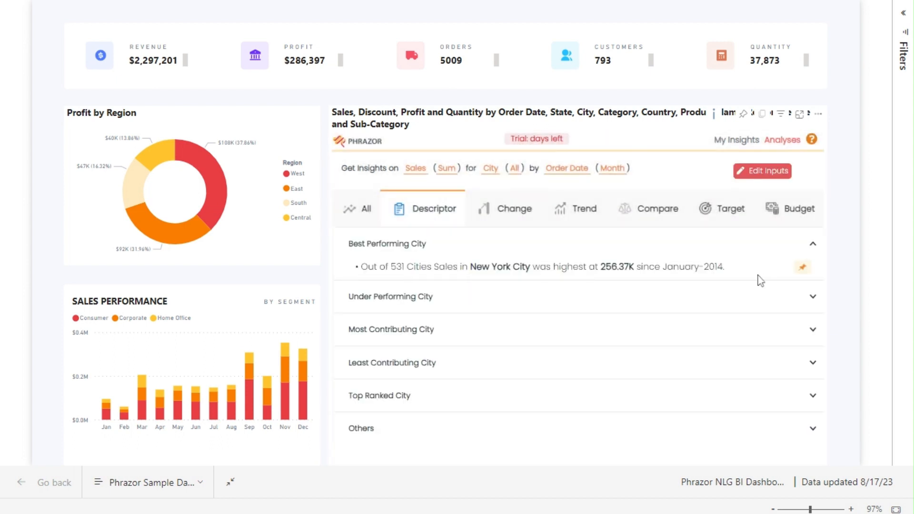
Expand the under performing and least contributing city insights and pin the latter.
click(389, 296)
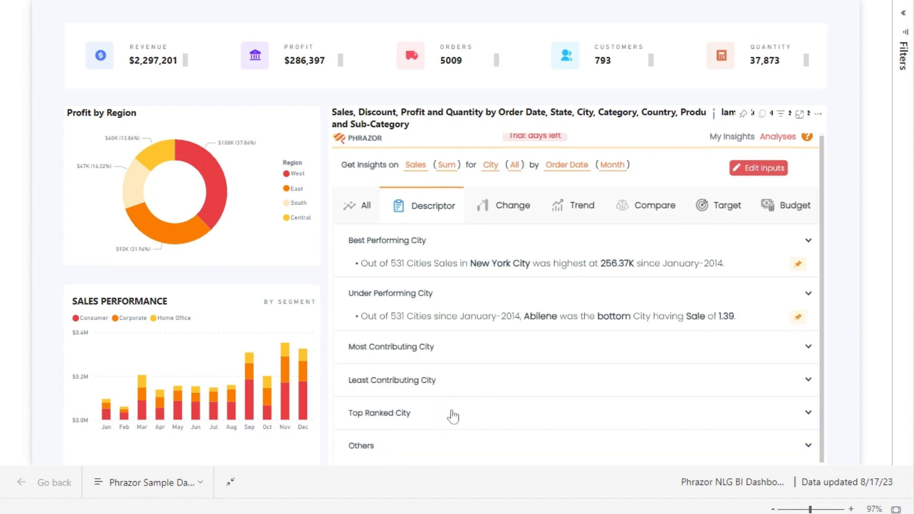
click(391, 380)
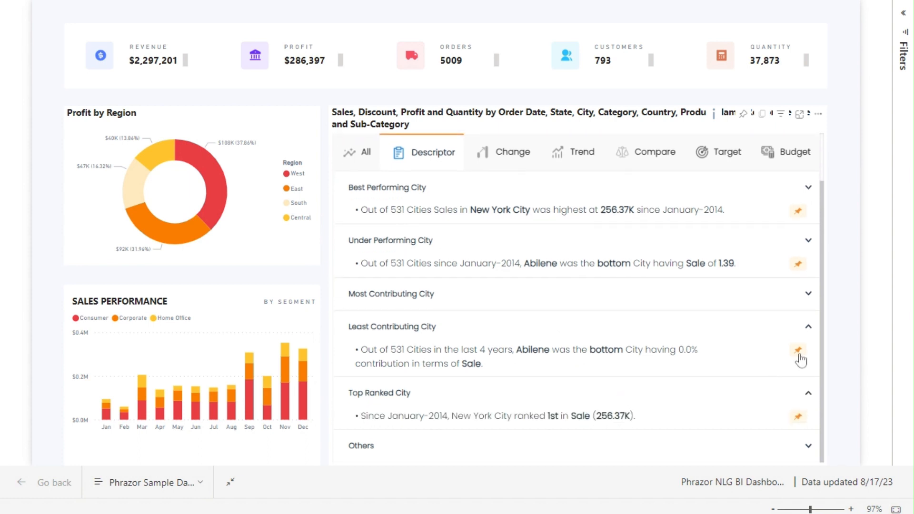
click(798, 350)
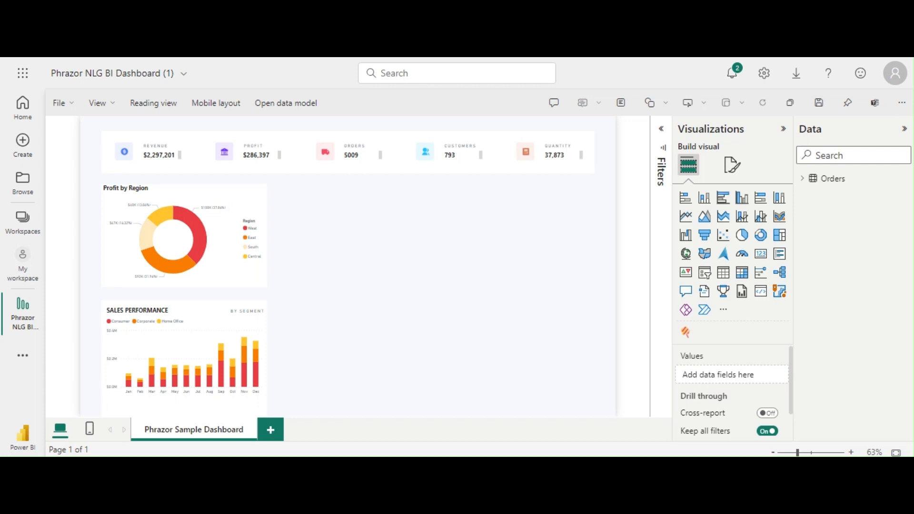
mouse_move(140, 186)
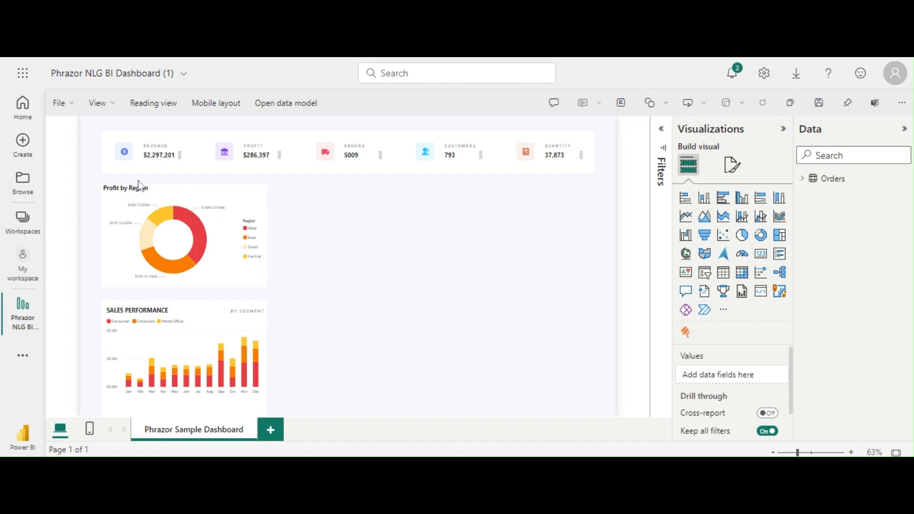
mouse_move(537, 180)
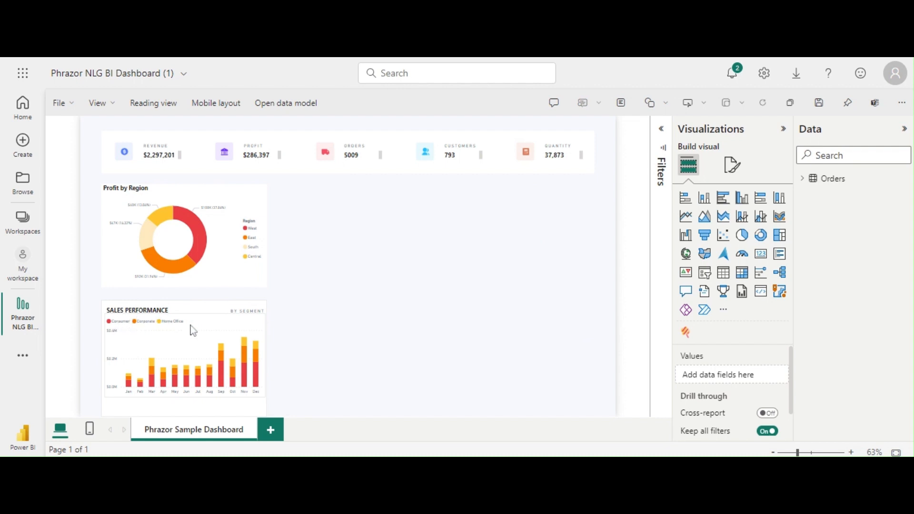
mouse_move(205, 405)
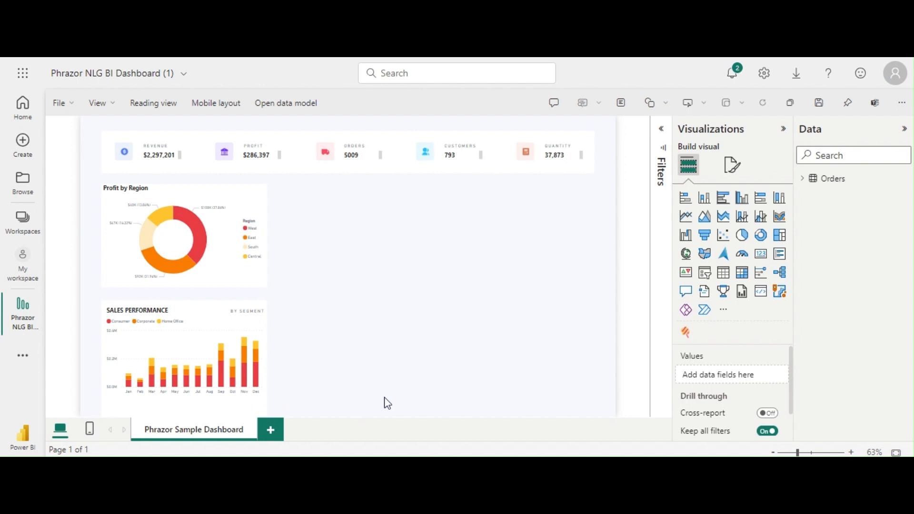
mouse_move(255, 61)
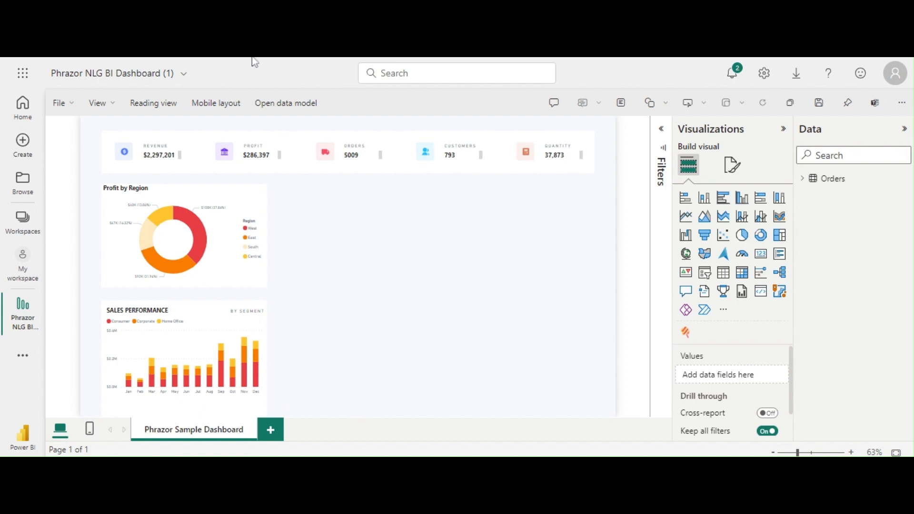
Find 'Phrazor' in the visuals gallery and add Narrative Insights using NLG to the report.
click(723, 309)
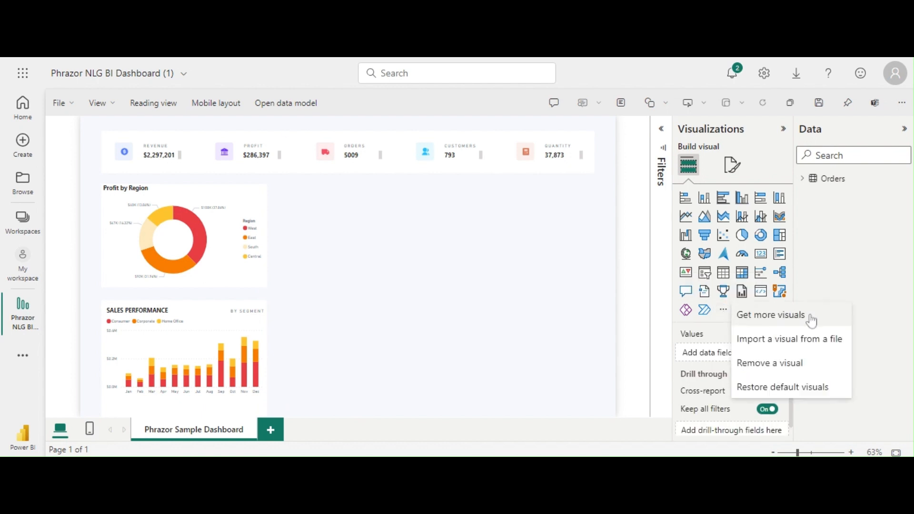
click(770, 315)
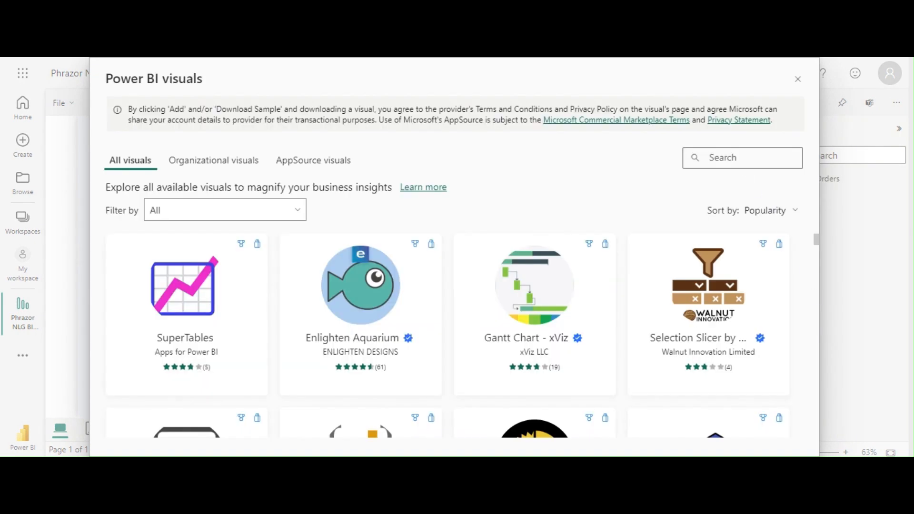
text(Phrazor)
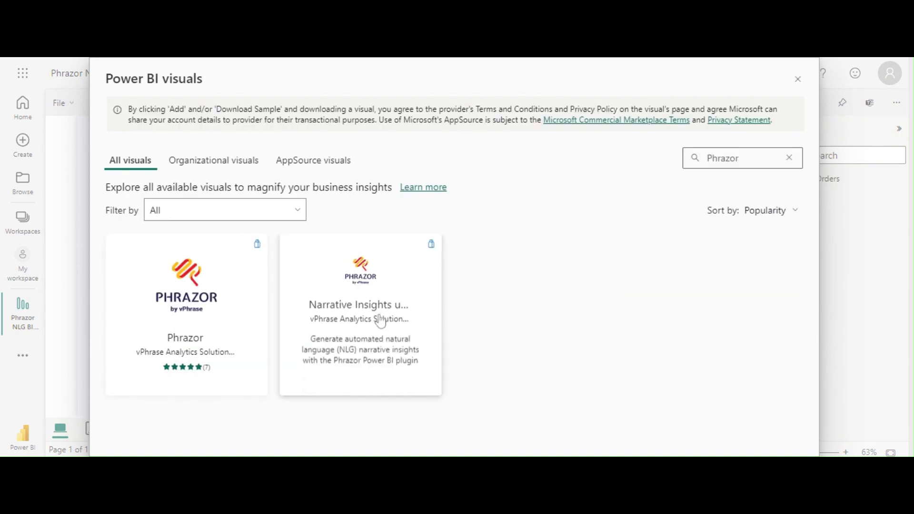
click(360, 304)
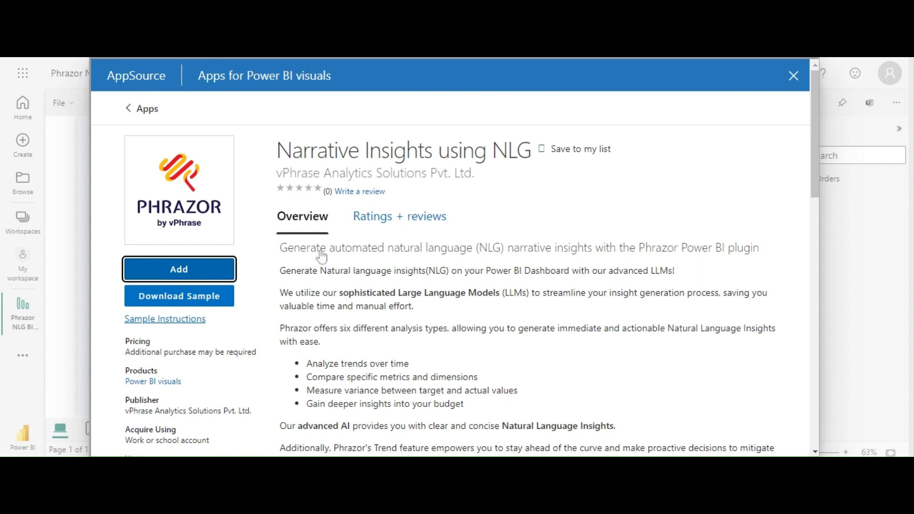
click(793, 76)
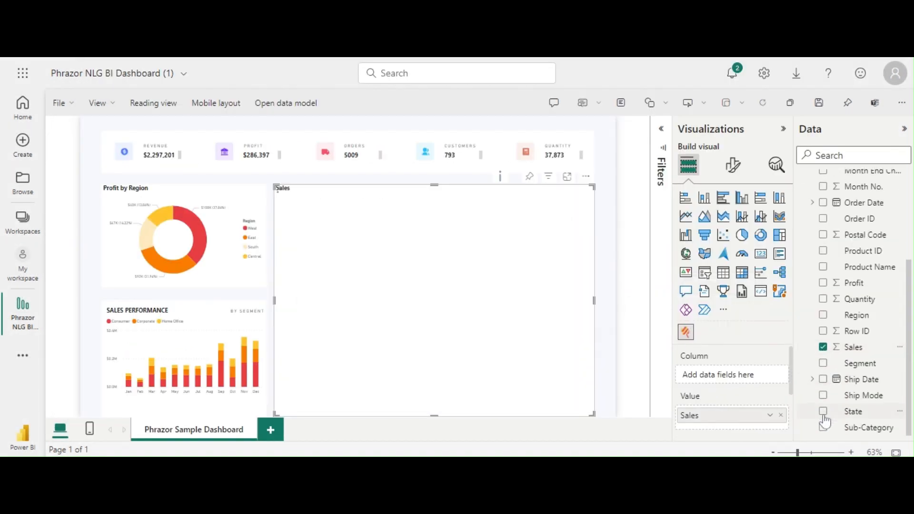
Add the State field to the new visual's data.
click(823, 411)
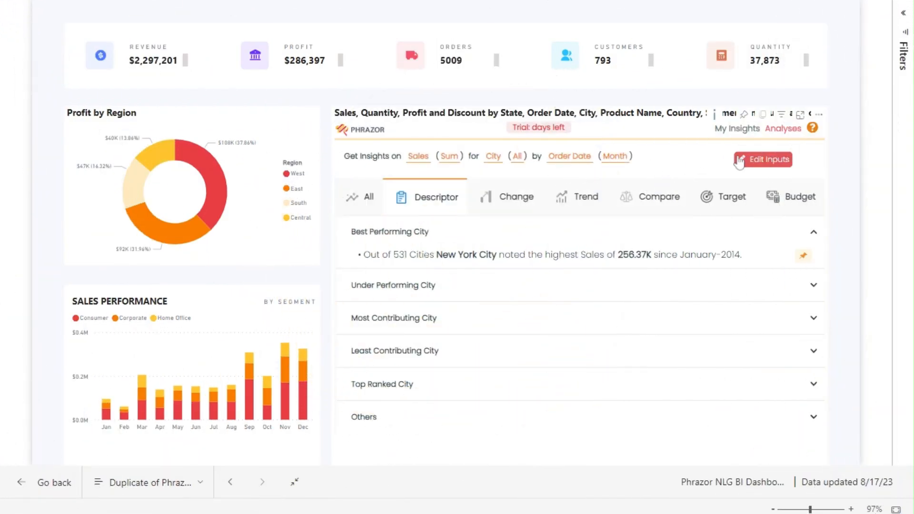
Set the insight dimension back to State and regenerate the insights.
click(767, 159)
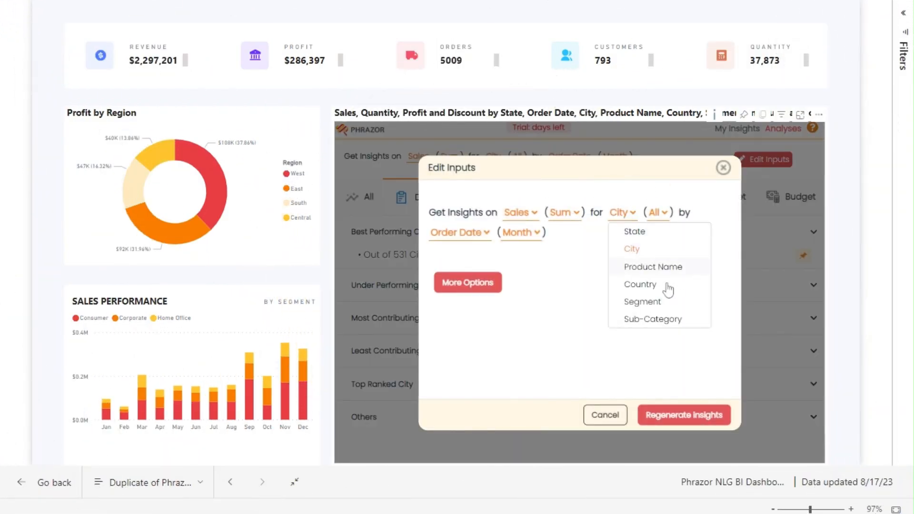
click(633, 230)
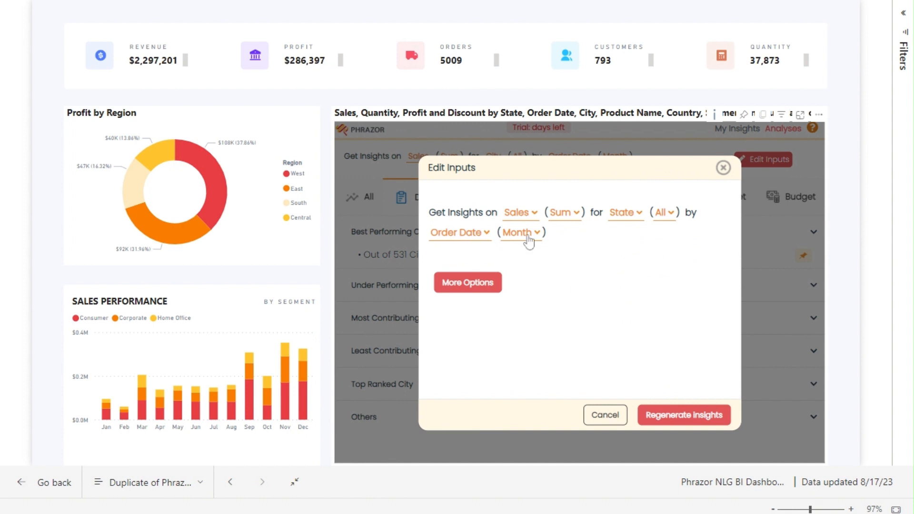
click(519, 233)
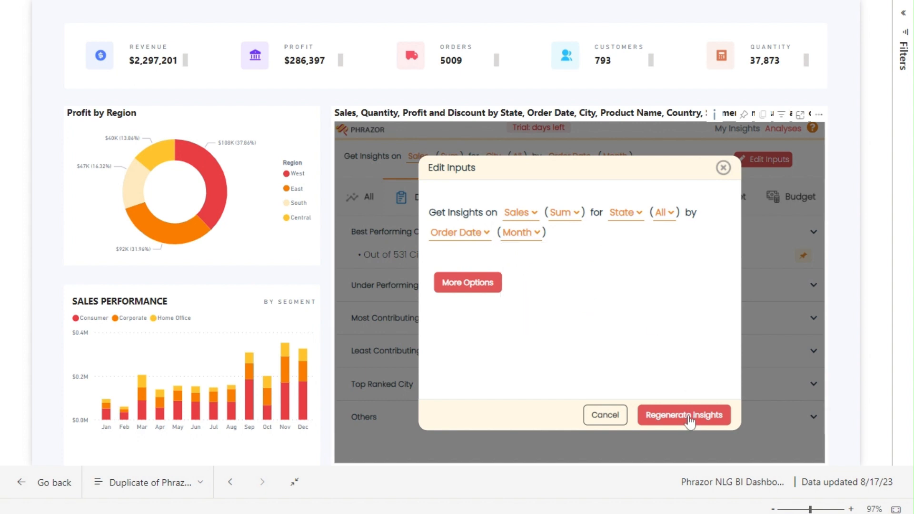
click(684, 414)
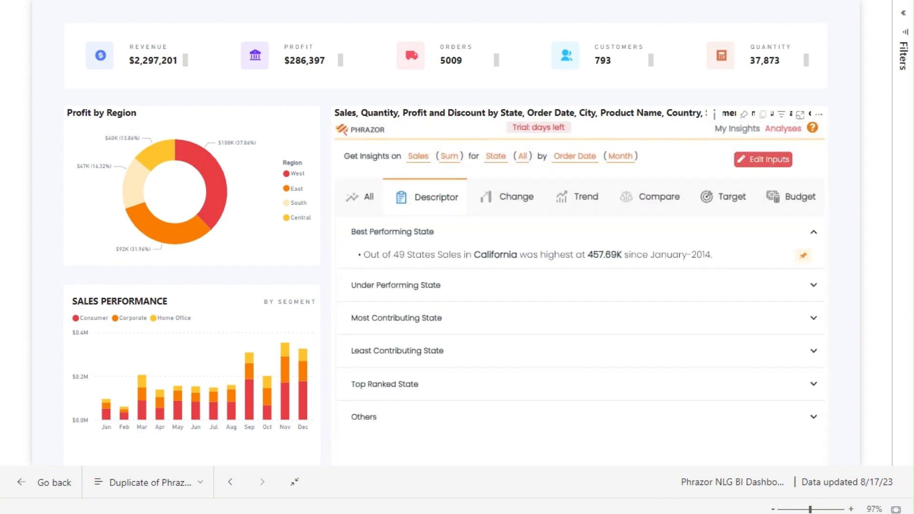
Expand the under performing state insight, regenerate for the Central region and pin the least contributing state.
click(395, 285)
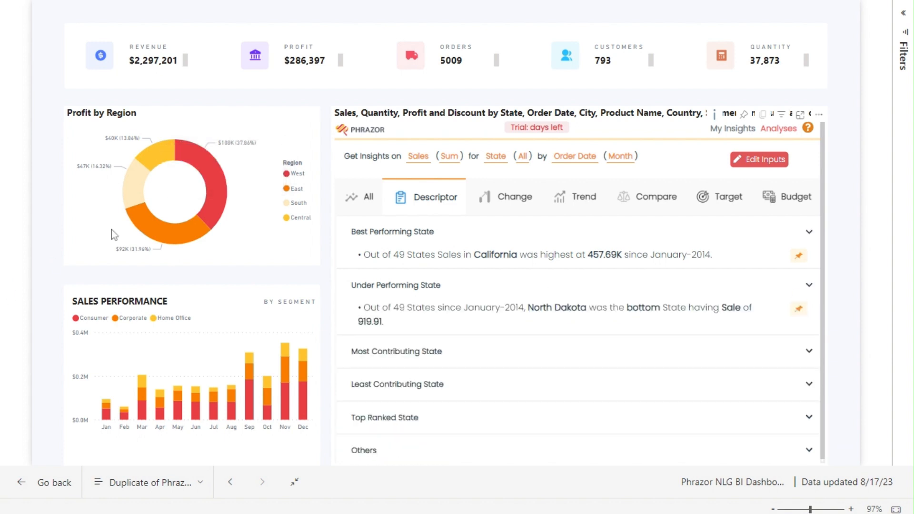
mouse_move(160, 162)
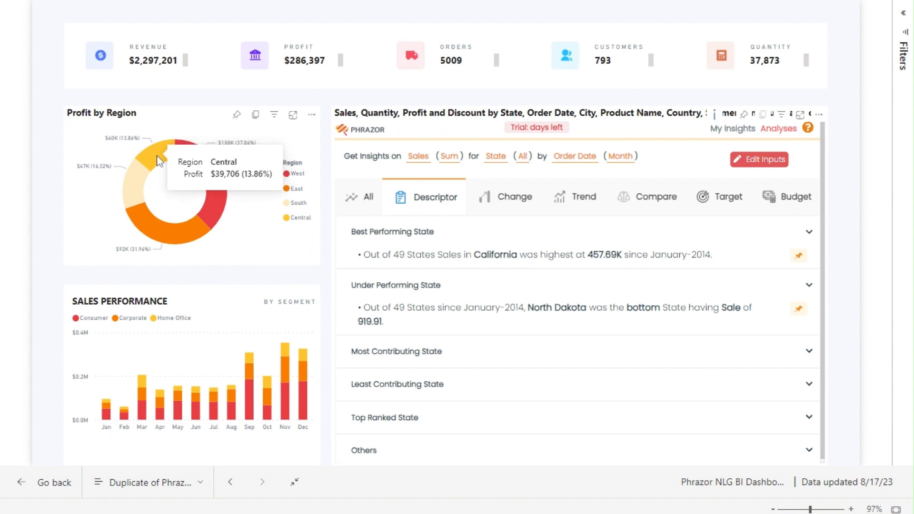
mouse_move(160, 162)
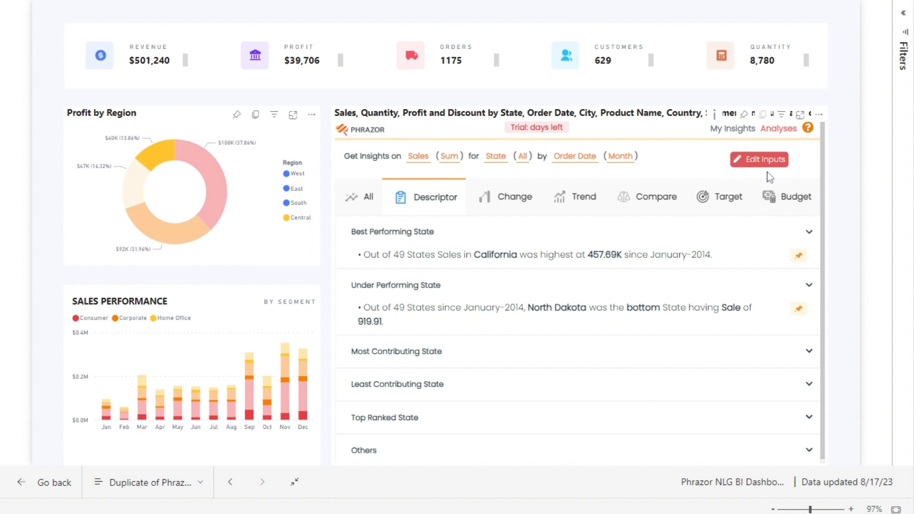
click(759, 159)
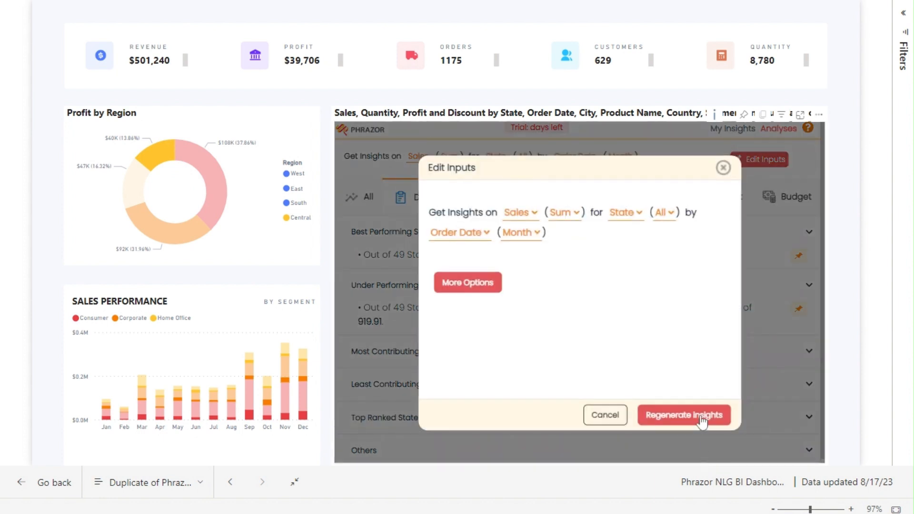
click(684, 414)
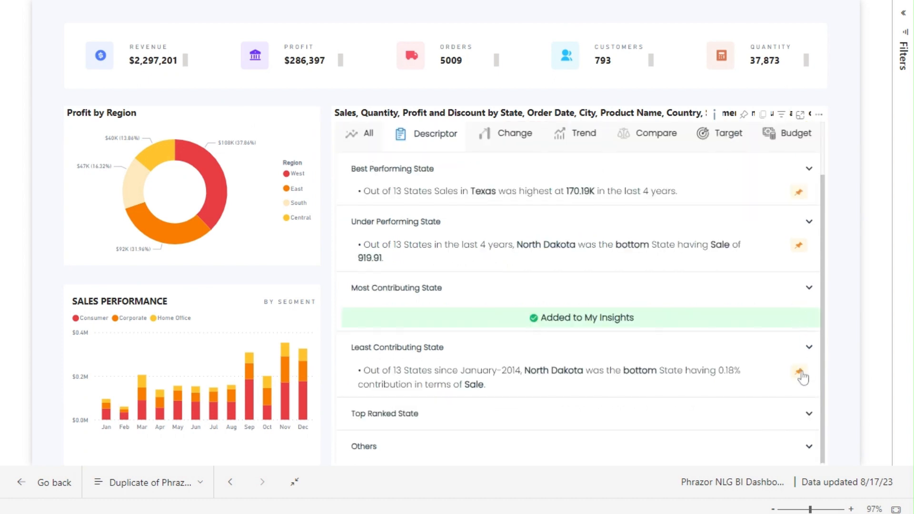
click(800, 375)
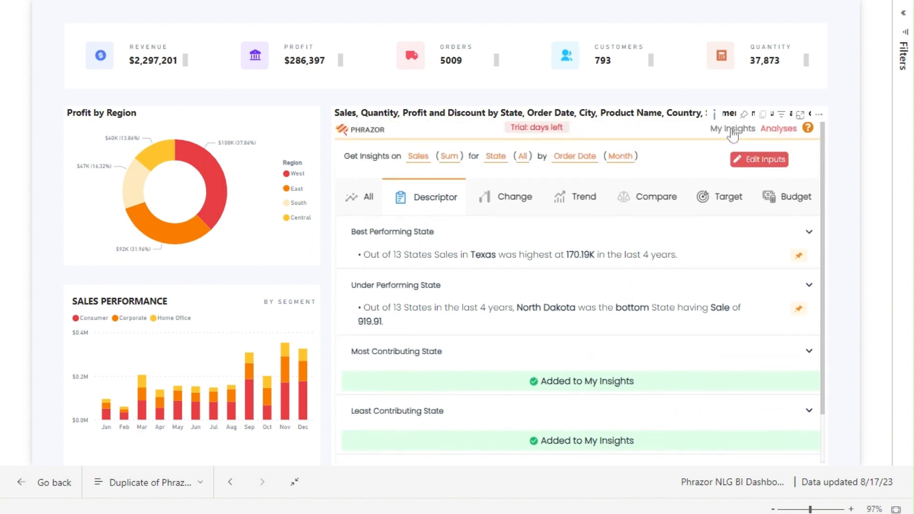